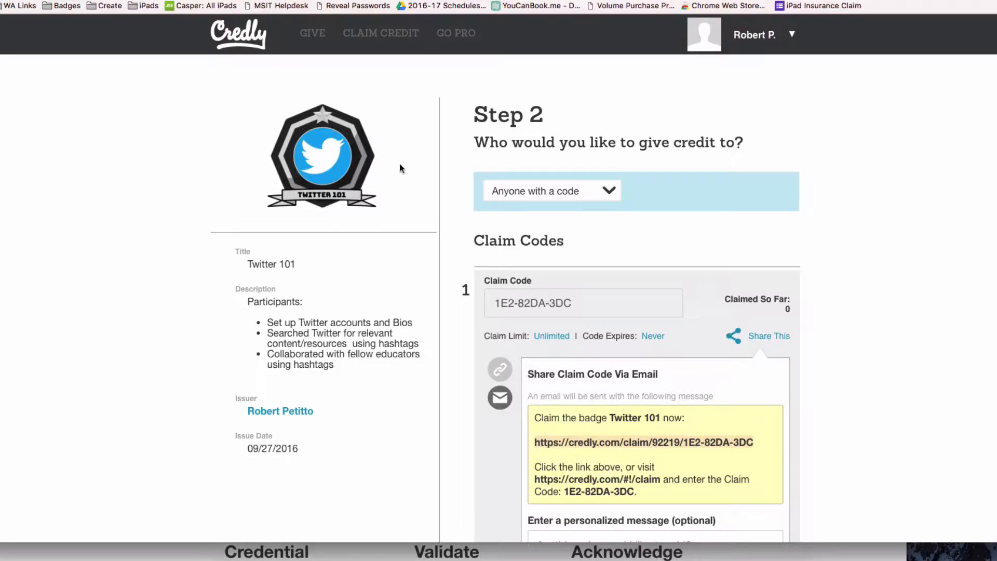
pyautogui.moveTo(398, 165)
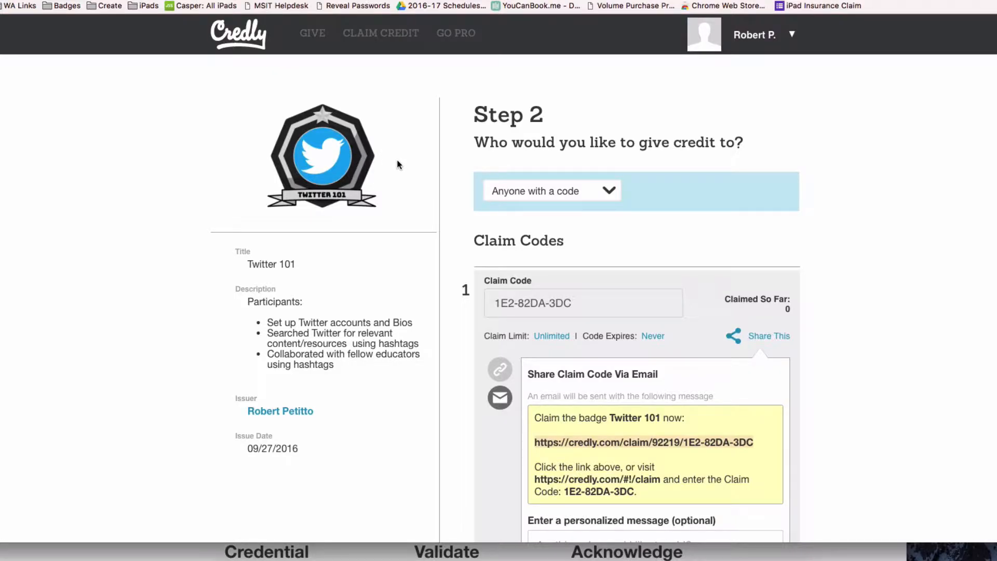
pyautogui.moveTo(330, 158)
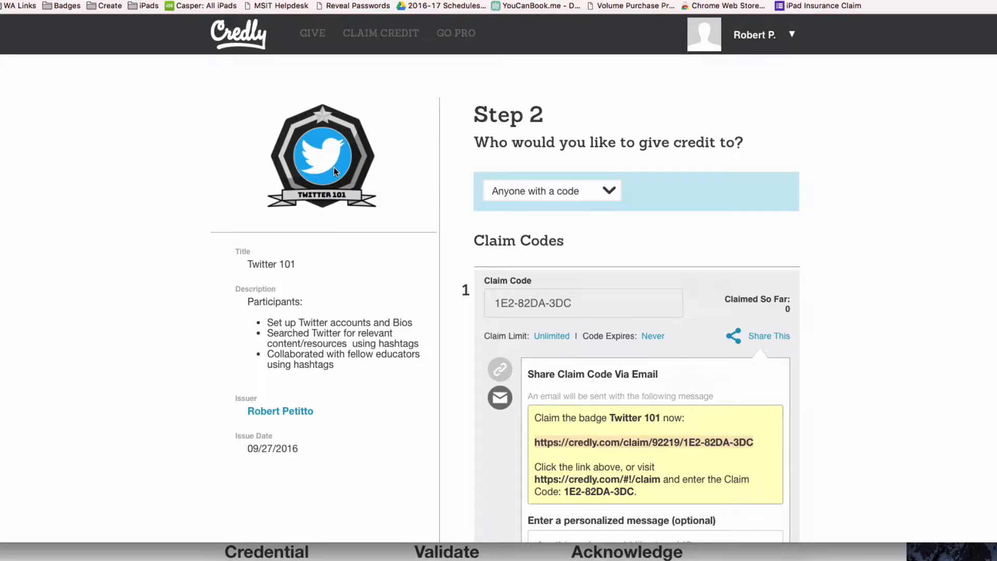
pyautogui.moveTo(305, 204)
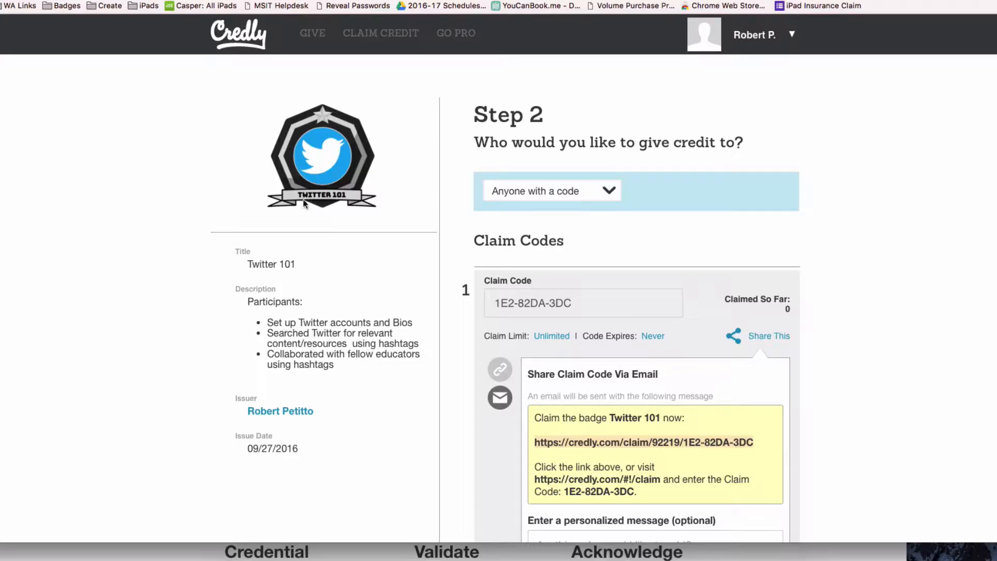
pyautogui.moveTo(214, 259)
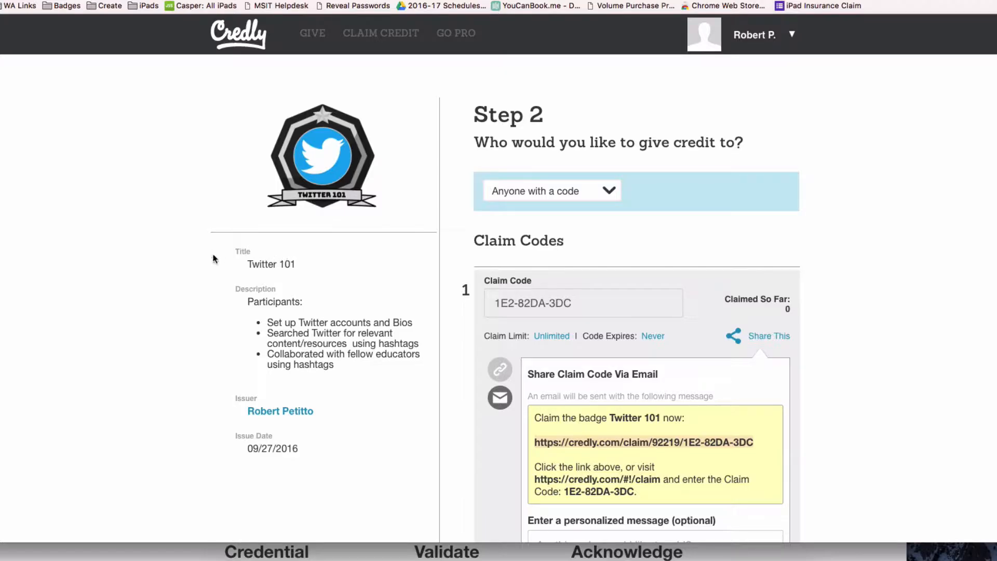
pyautogui.moveTo(244, 338)
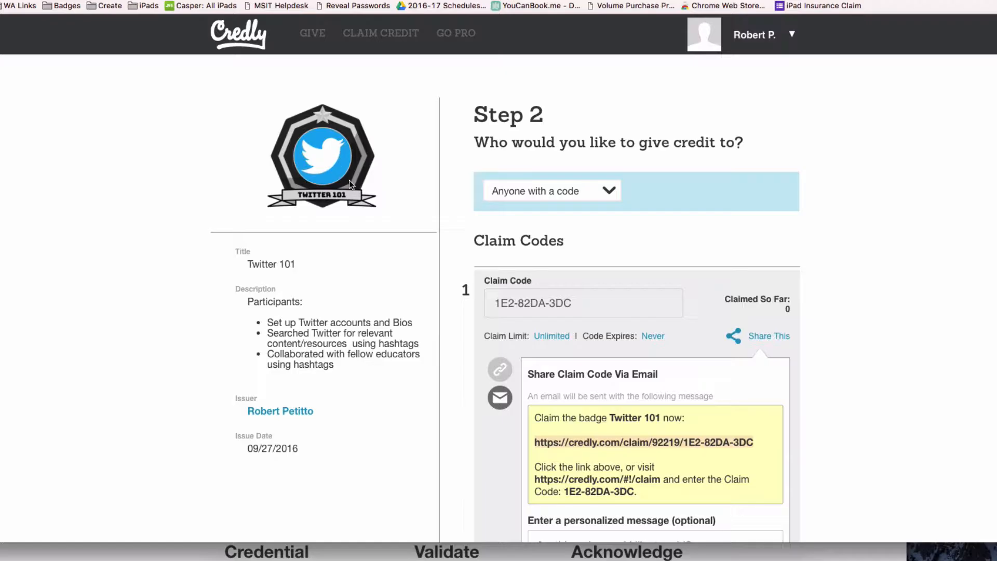
pyautogui.moveTo(350, 185)
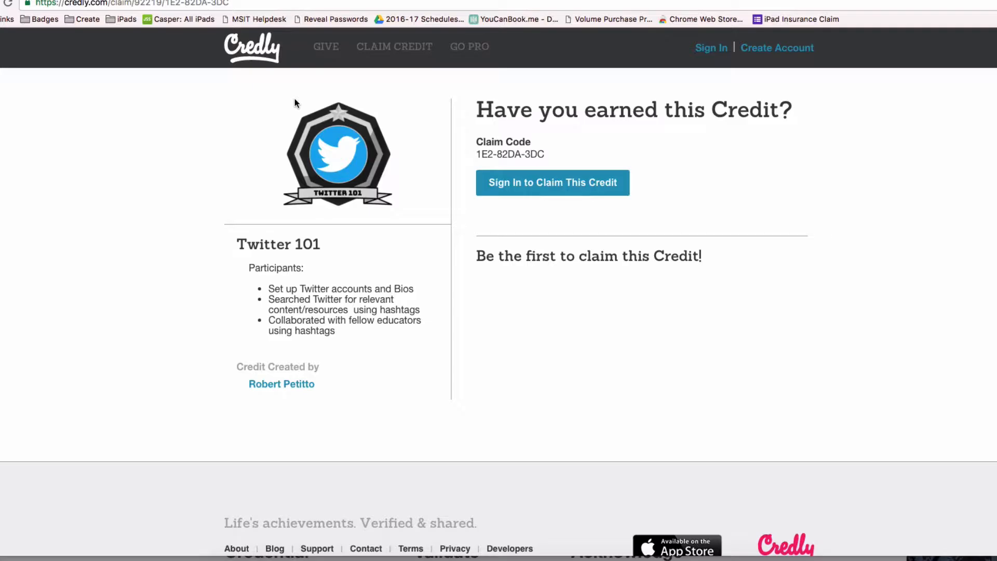
# Choose to sign in to claim the Twitter 101 credit from its claim page.
pyautogui.click(552, 183)
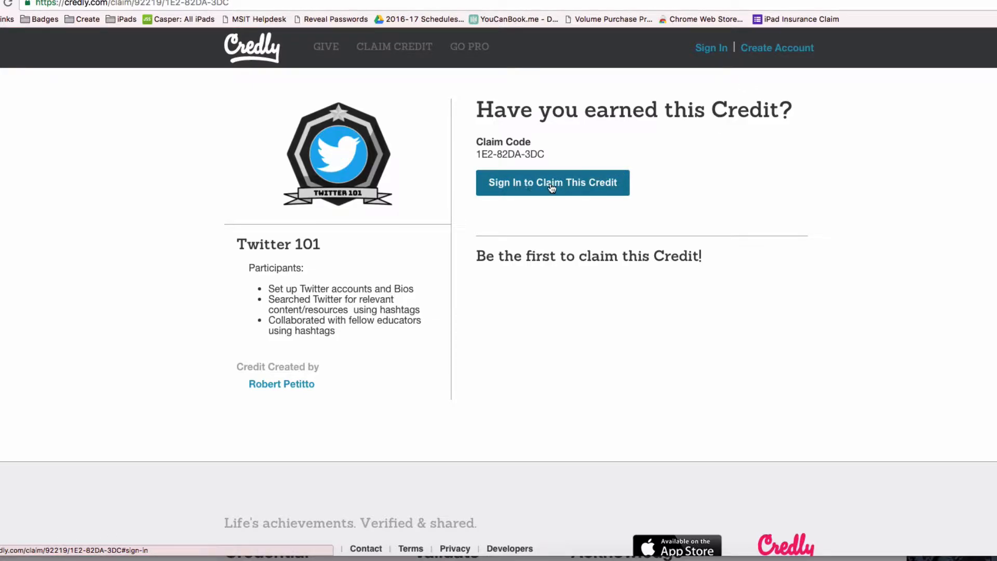
# Sign in to Credly with the saved account email to reach the claim's evidence requirements.
pyautogui.click(552, 183)
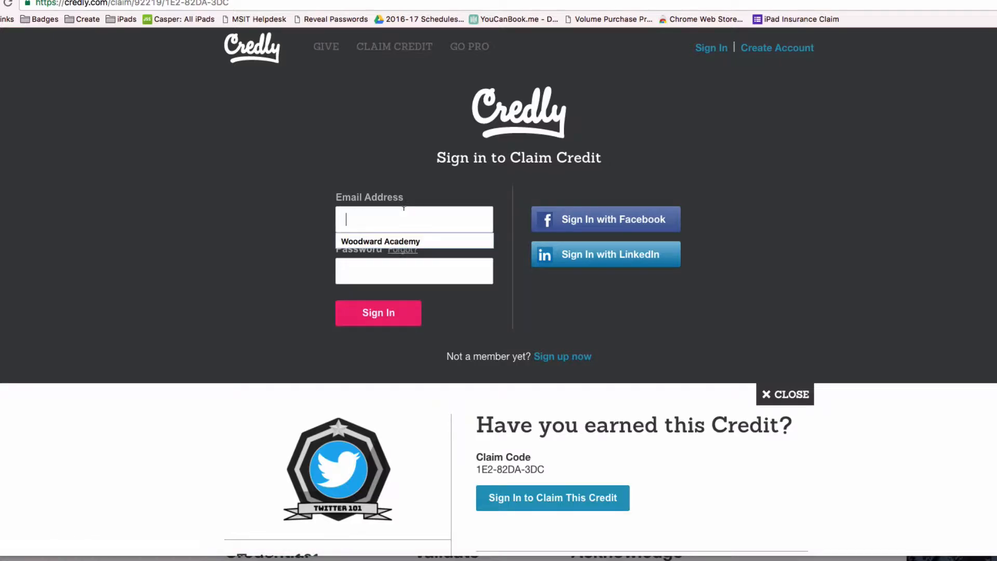
pyautogui.write('r.p')
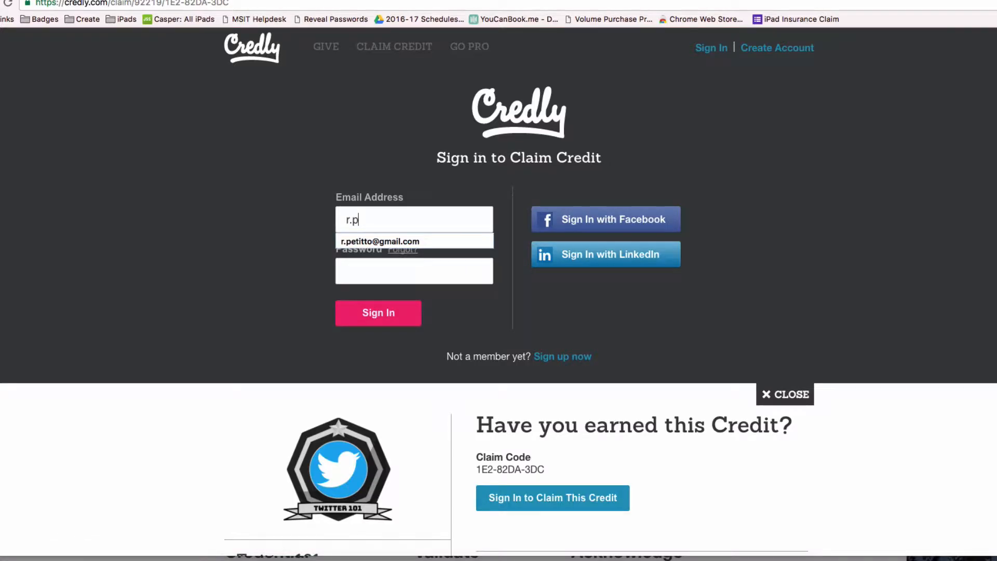
pyautogui.click(380, 241)
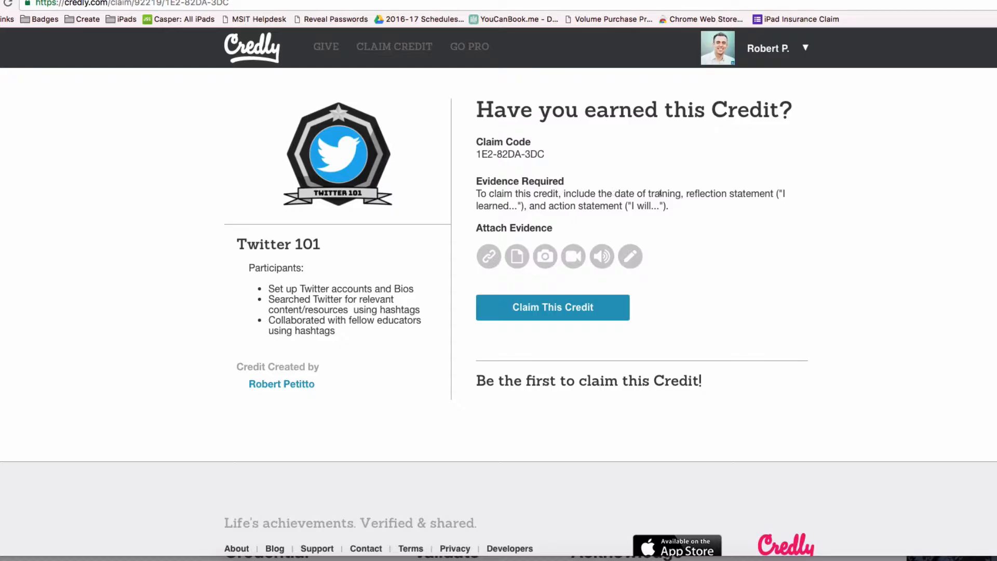
# Dismiss the Upload Evidence dialog and choose to write text evidence instead.
pyautogui.click(516, 257)
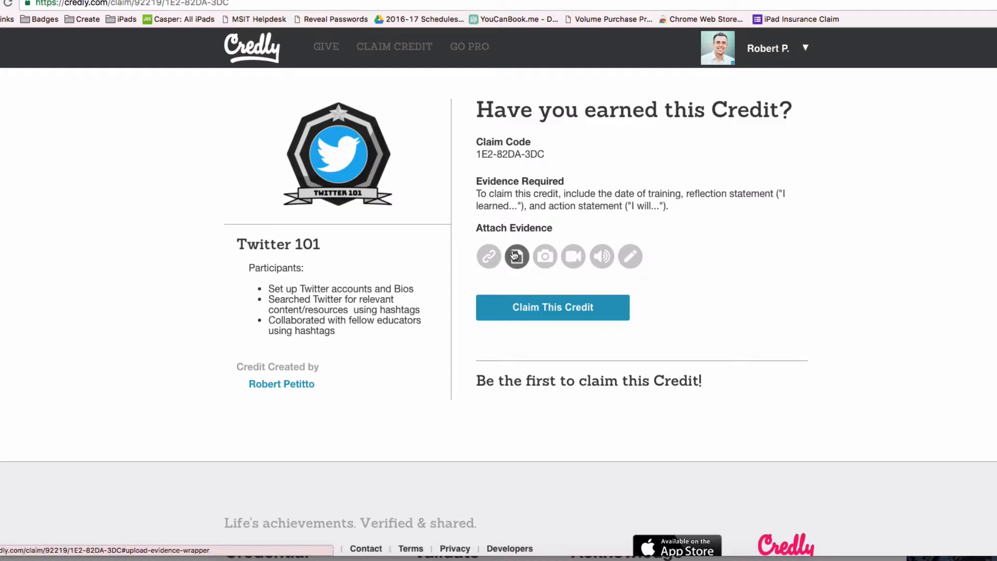
pyautogui.click(516, 257)
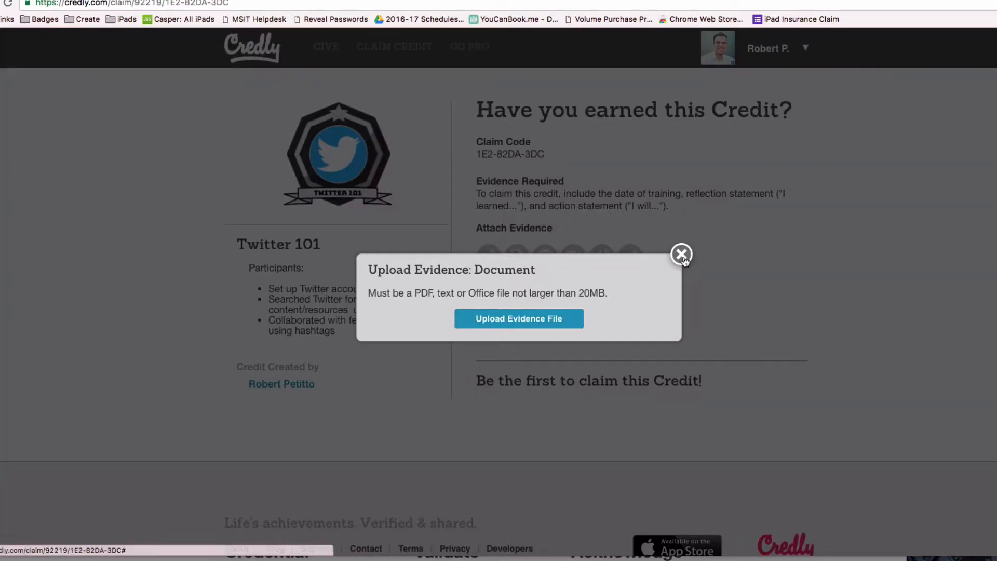
pyautogui.click(681, 253)
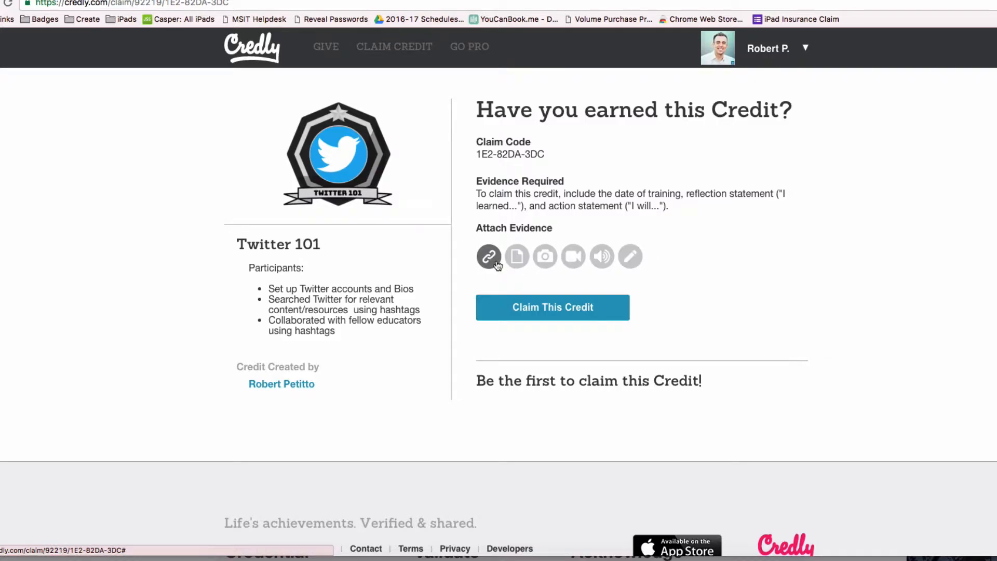
pyautogui.click(629, 256)
pyautogui.write('The session occured on')
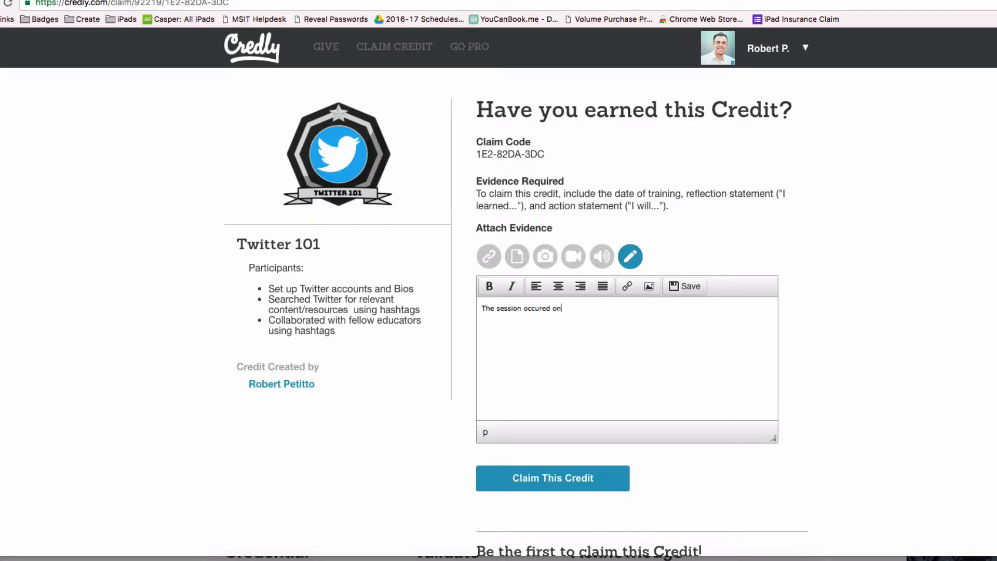
# Save text evidence with the 9/2 training date, 'I learned...' and 'based on my training I will...' statements.
pyautogui.write('9/27.  I learned')
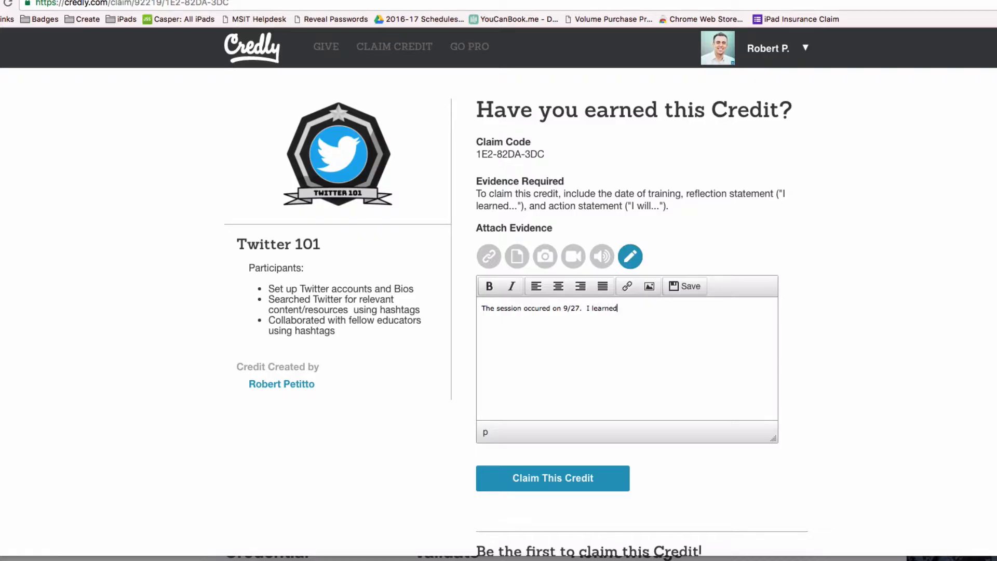
pyautogui.write('...')
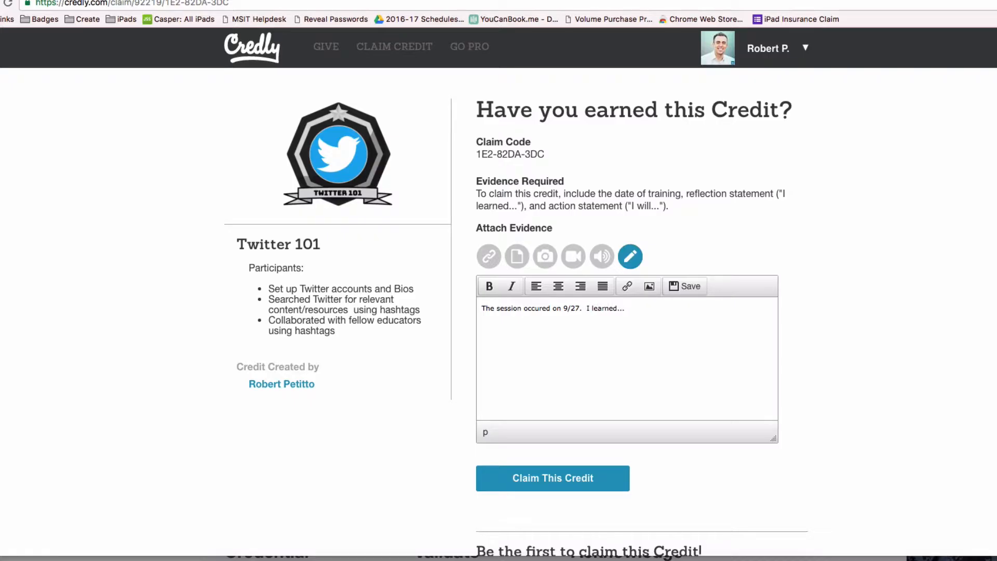
pyautogui.write('based')
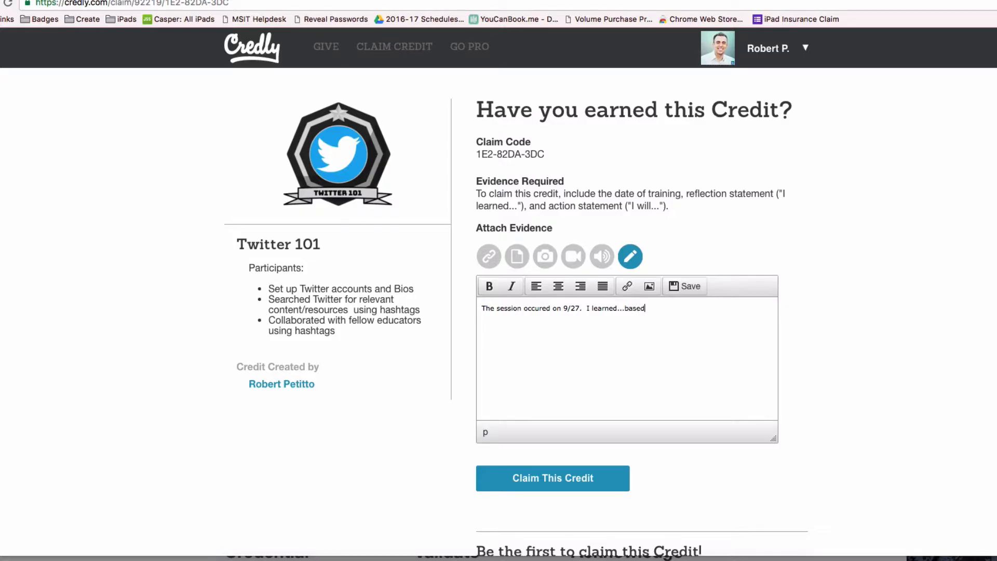
pyautogui.write('on my training I')
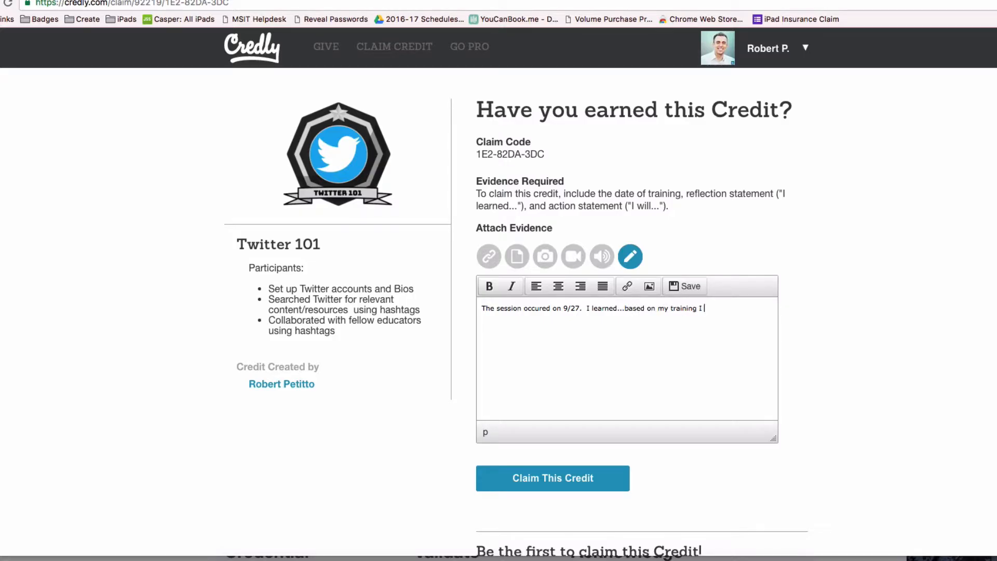
pyautogui.write('will...')
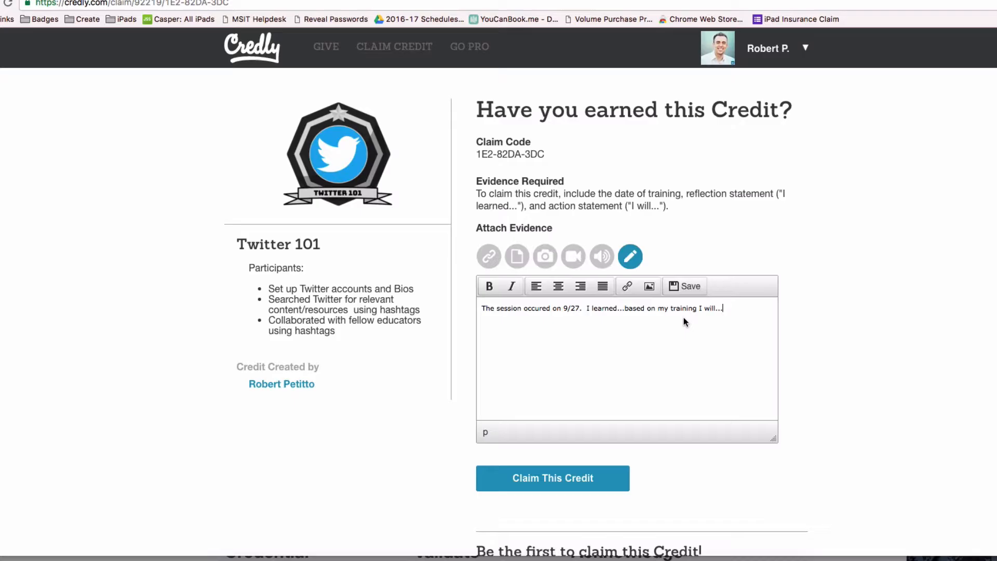
pyautogui.click(685, 286)
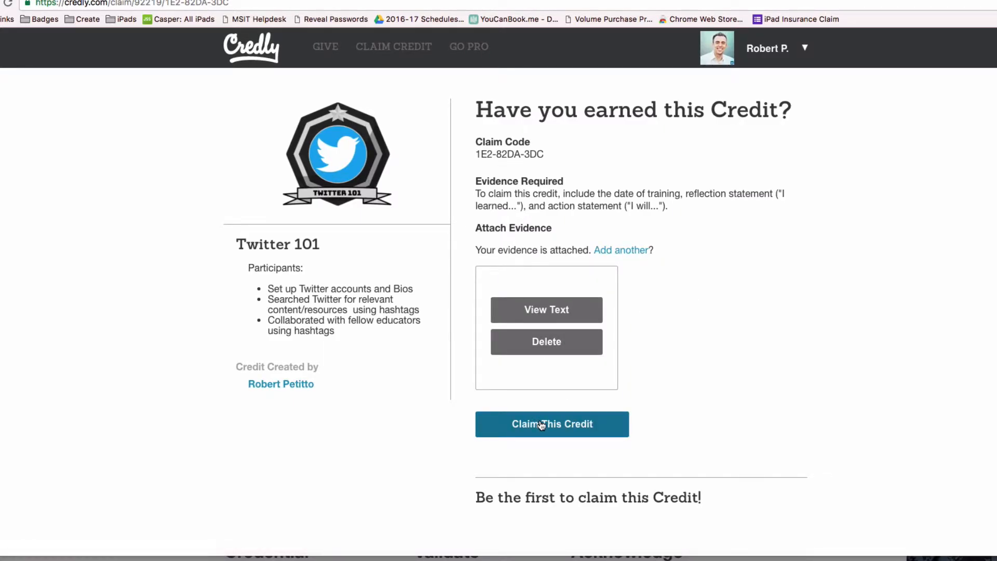
# Claim the Twitter 101 credit so it joins the earned credits on My Credit.
pyautogui.click(551, 424)
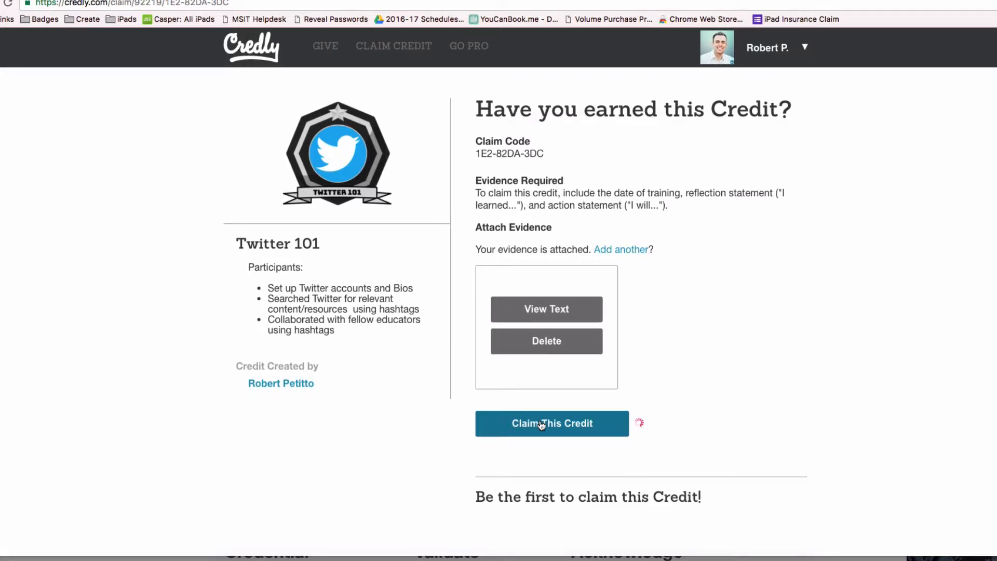
pyautogui.click(552, 423)
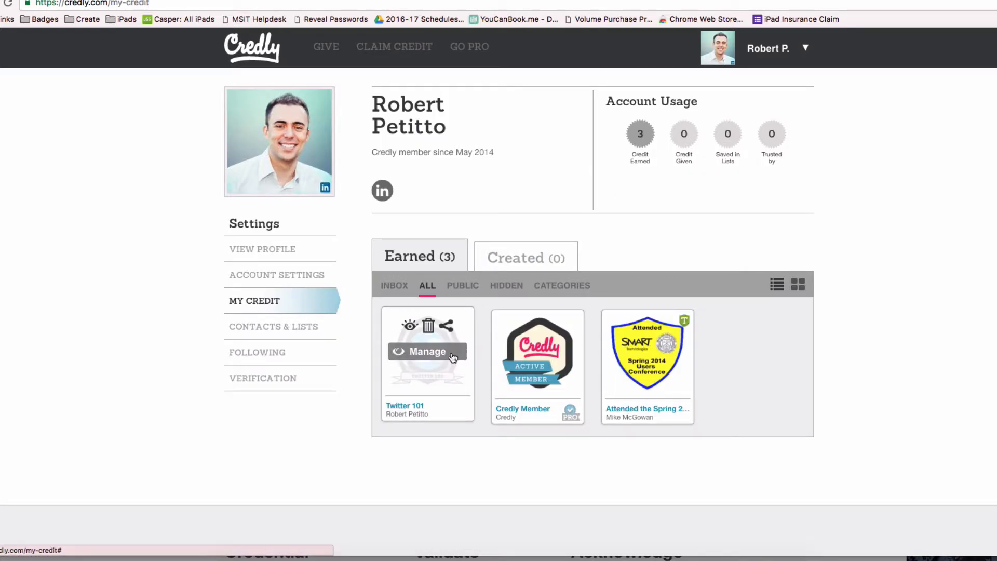
pyautogui.moveTo(438, 390)
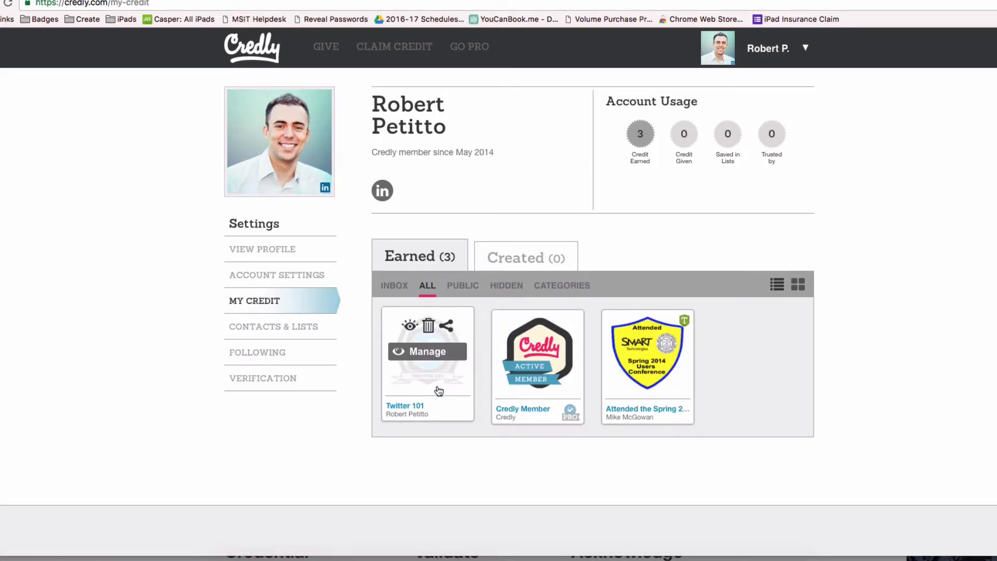
pyautogui.moveTo(461, 326)
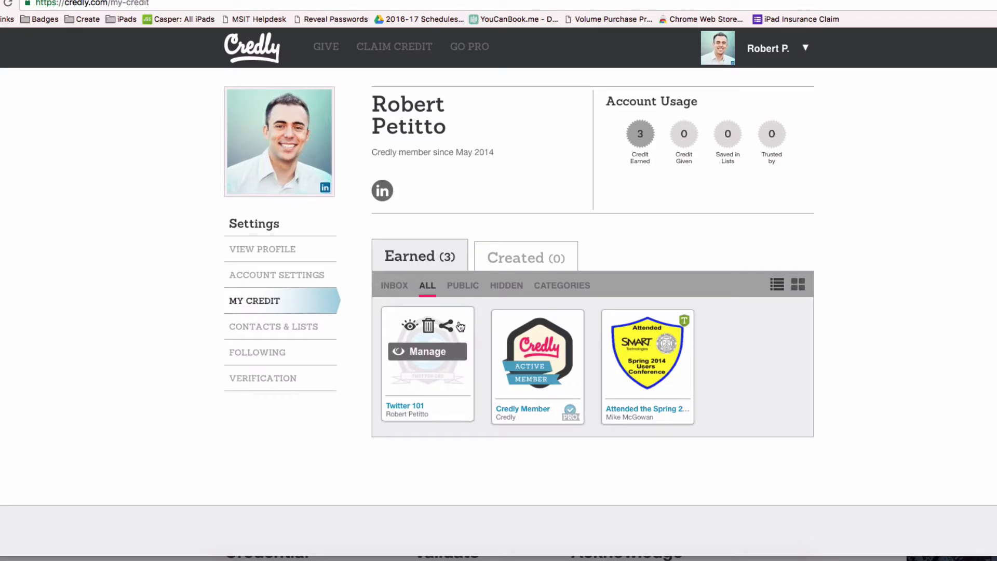
# Bring up the share window for the Twitter 101 badge on the My Credit page.
pyautogui.click(447, 325)
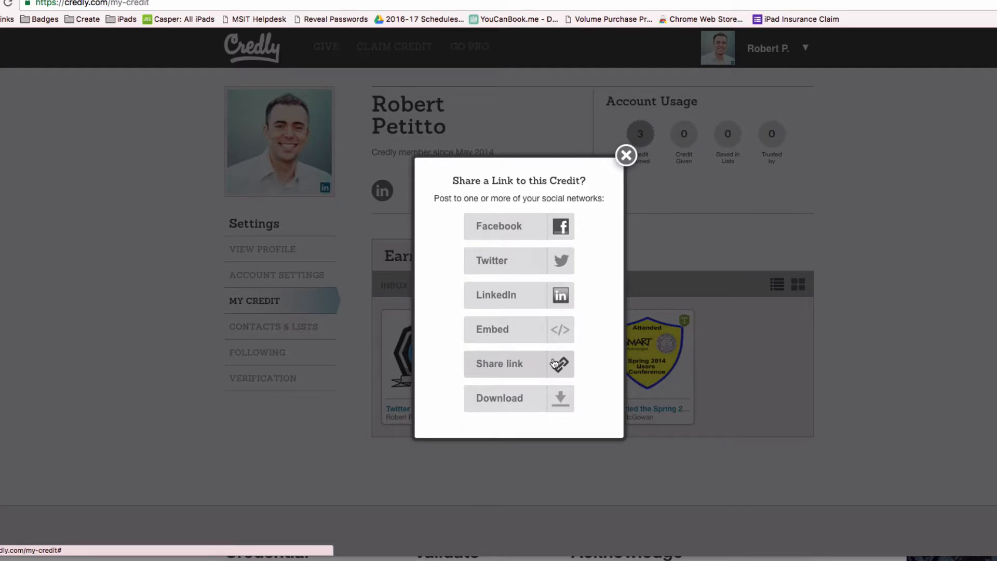
# Copy the Twitter 101 badge's share link from the Share dialog.
pyautogui.click(499, 363)
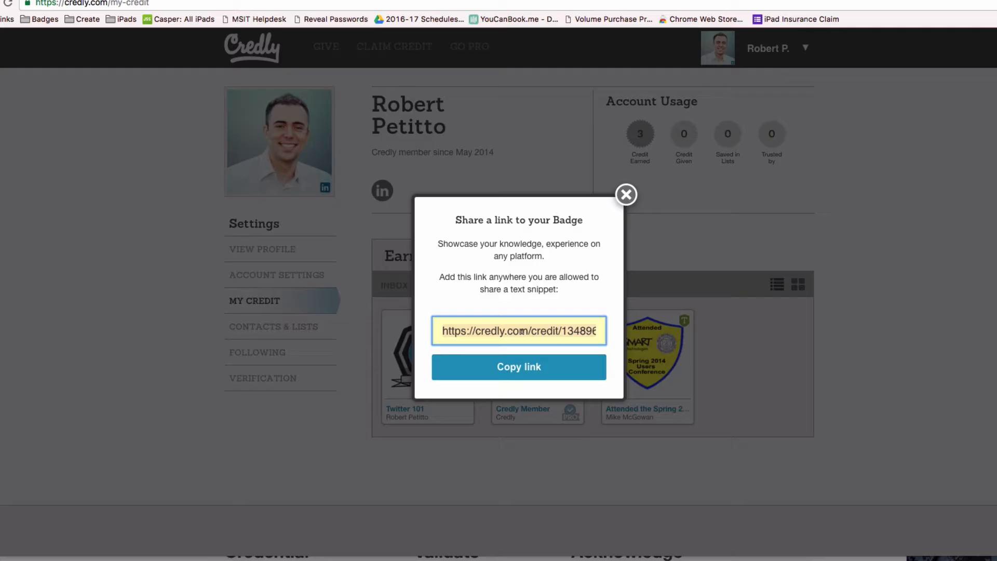
pyautogui.click(518, 366)
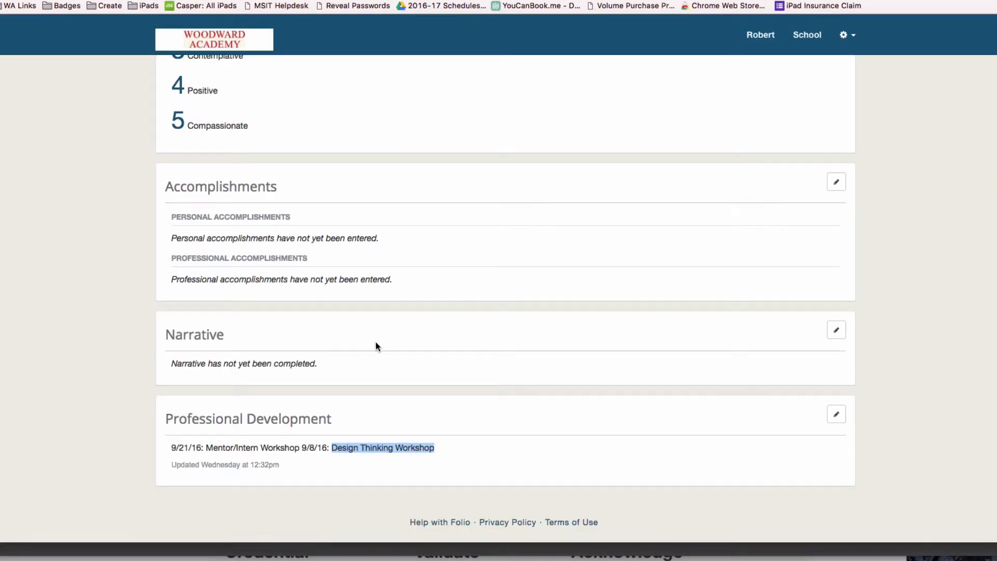
pyautogui.moveTo(836, 414)
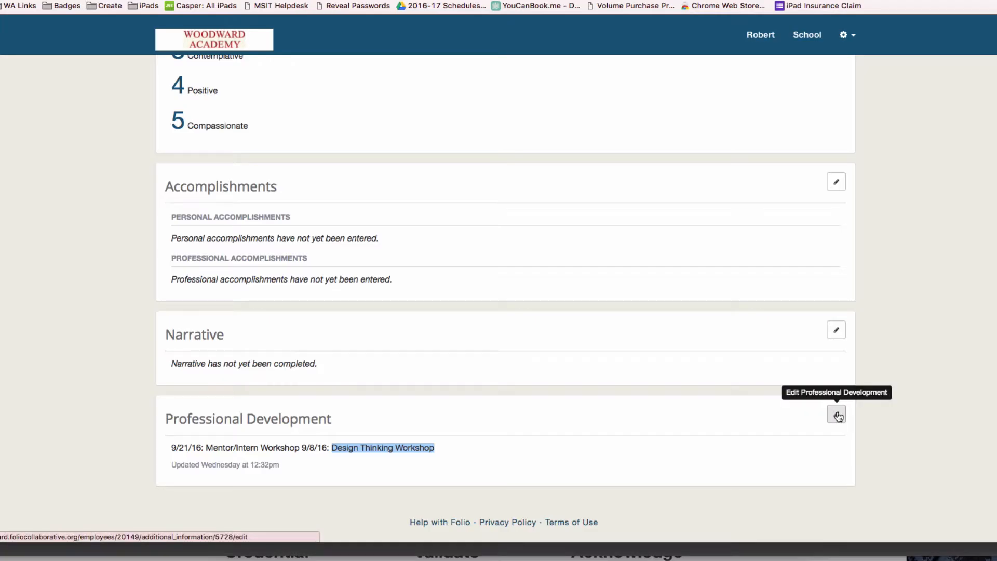
pyautogui.click(835, 414)
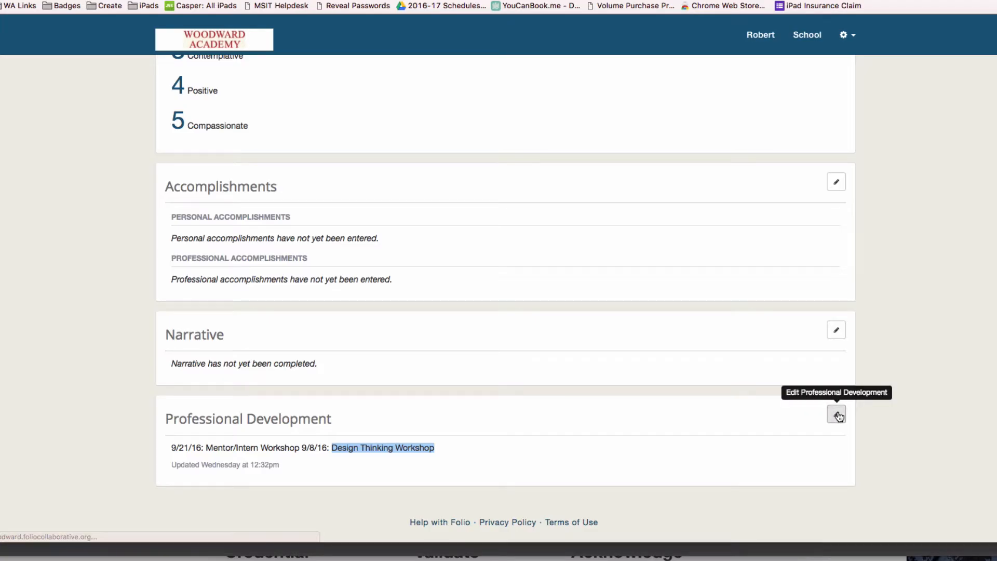
pyautogui.click(836, 415)
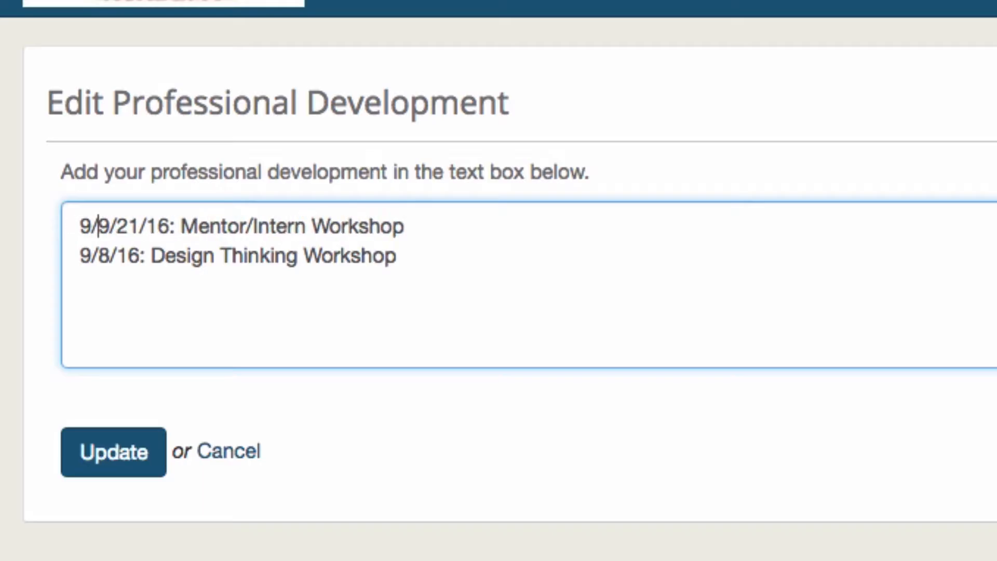
pyautogui.write('/27/16')
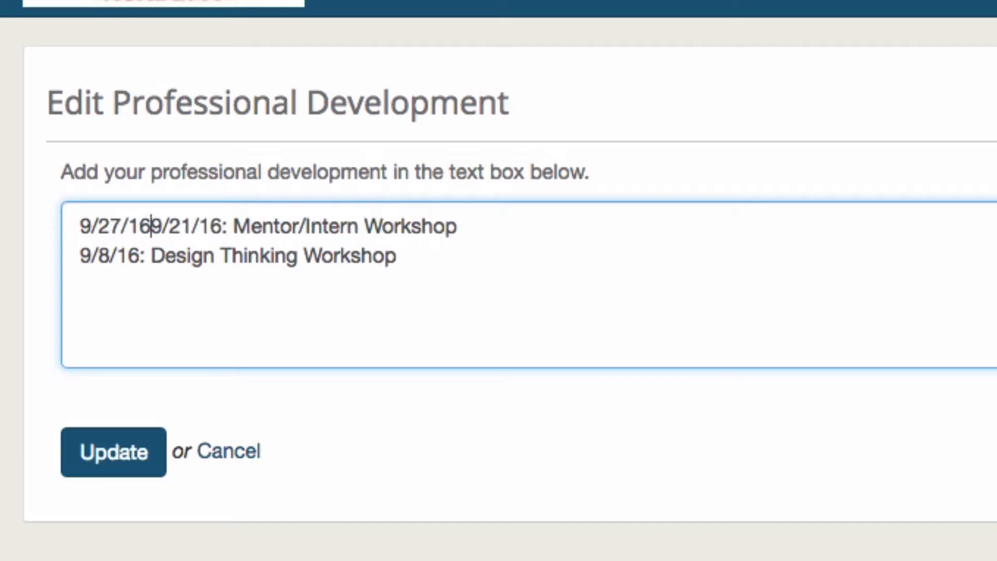
pyautogui.press('Enter')
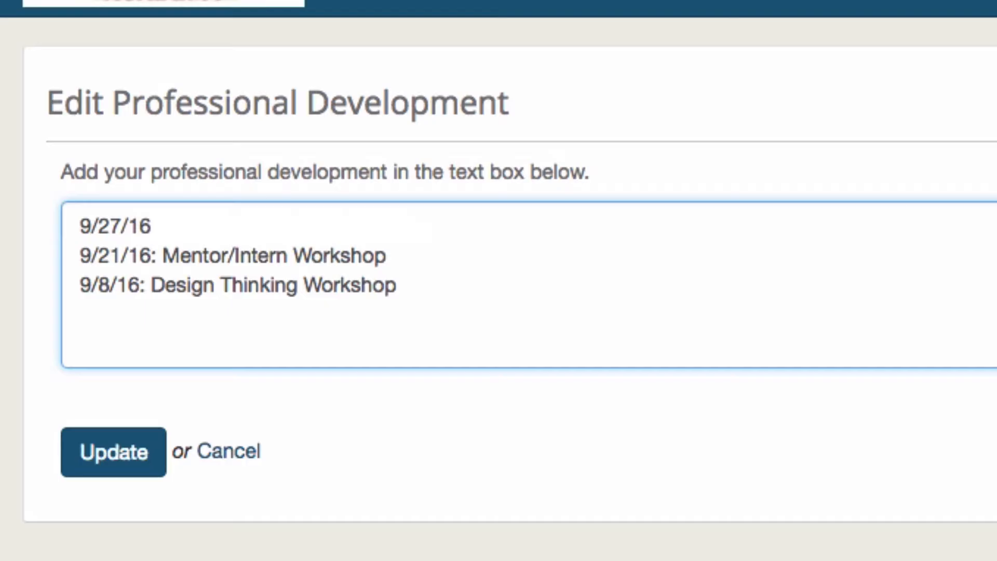
pyautogui.write(': Twitter 10')
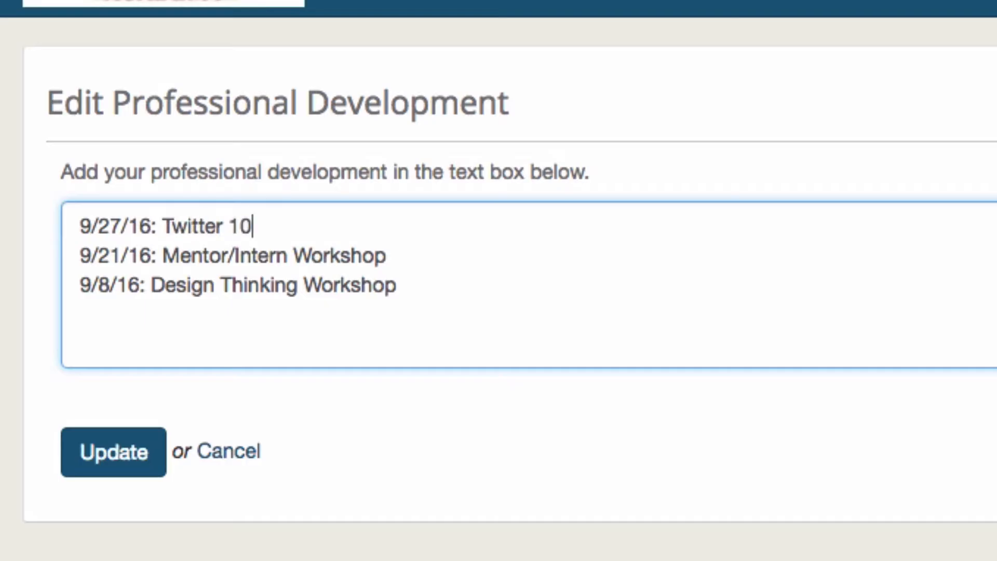
pyautogui.write('1:')
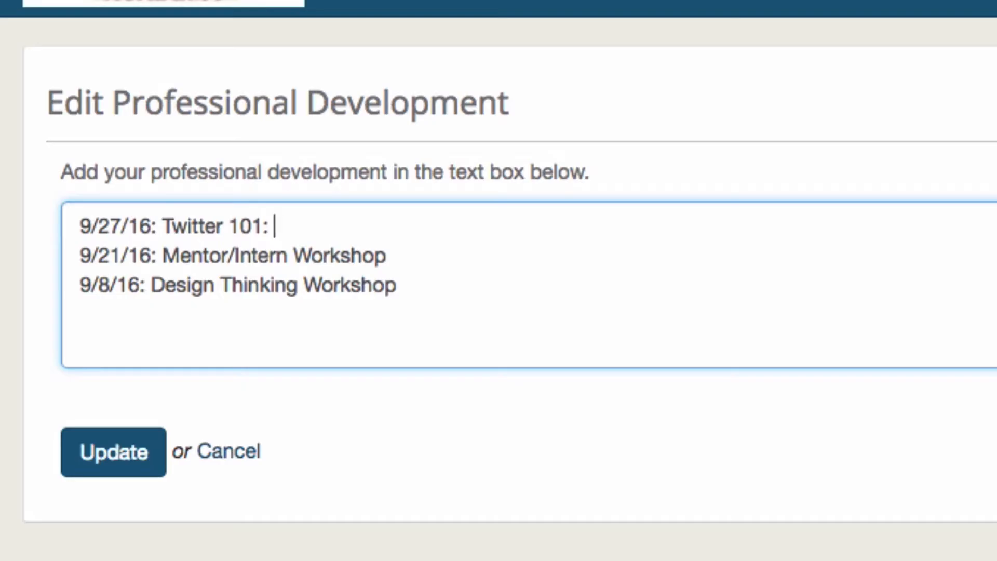
pyautogui.write('https://credly.com/credit/13489697')
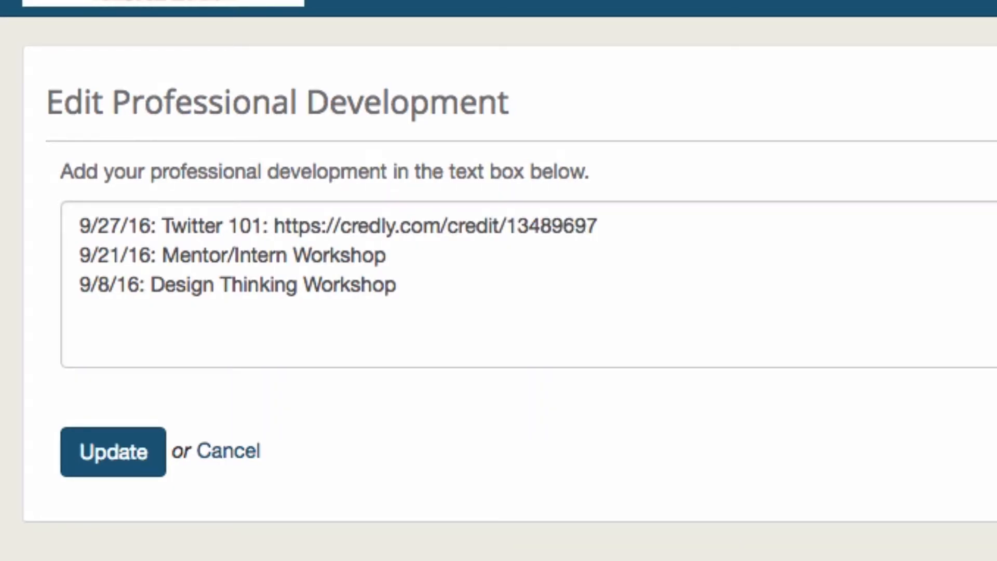
# Update the Professional Development section to save the new Twitter 101 entry.
pyautogui.click(96, 256)
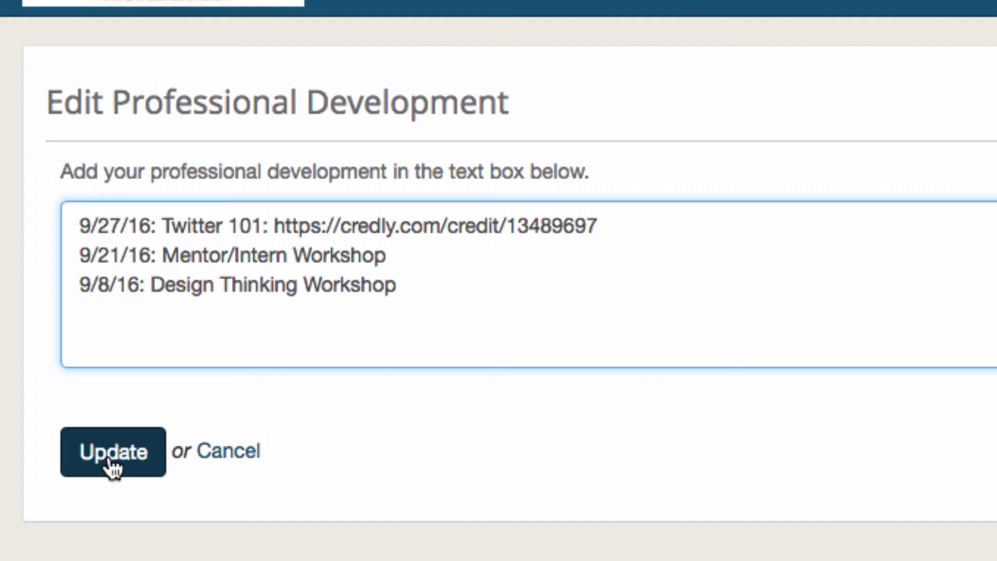
pyautogui.click(112, 451)
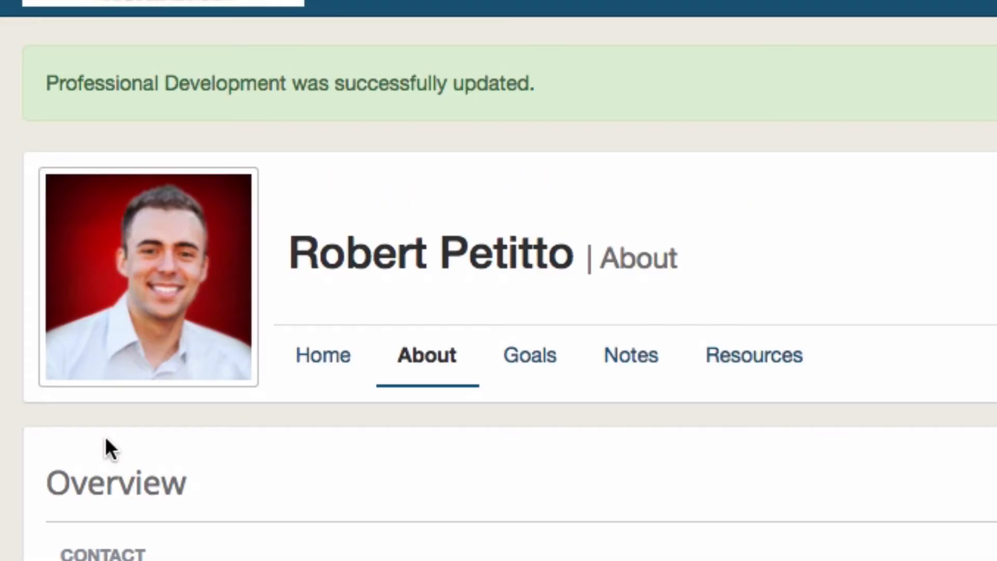
# Re-edit Professional Development with blank lines between entries and update it.
pyautogui.scroll(-3)
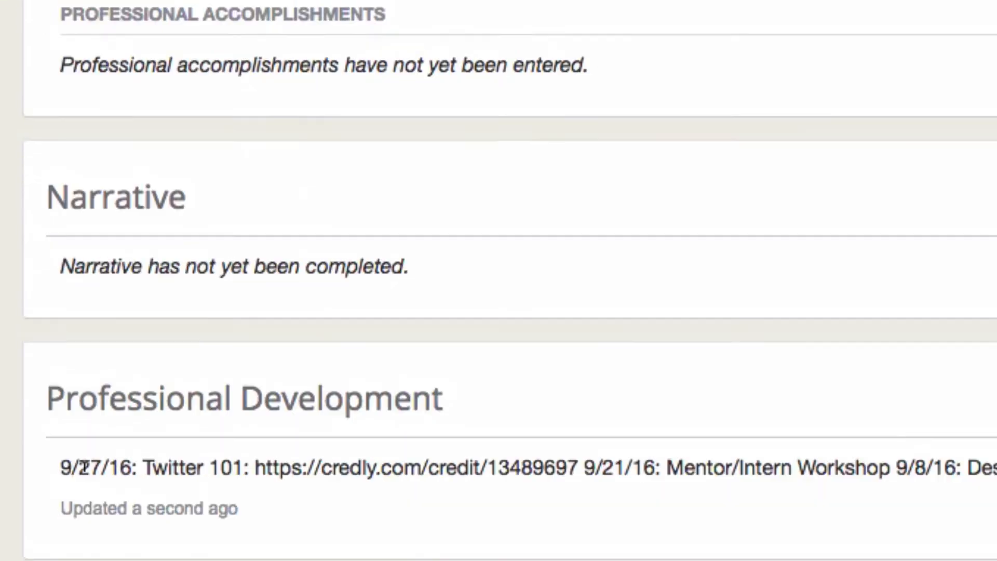
pyautogui.scroll(-3)
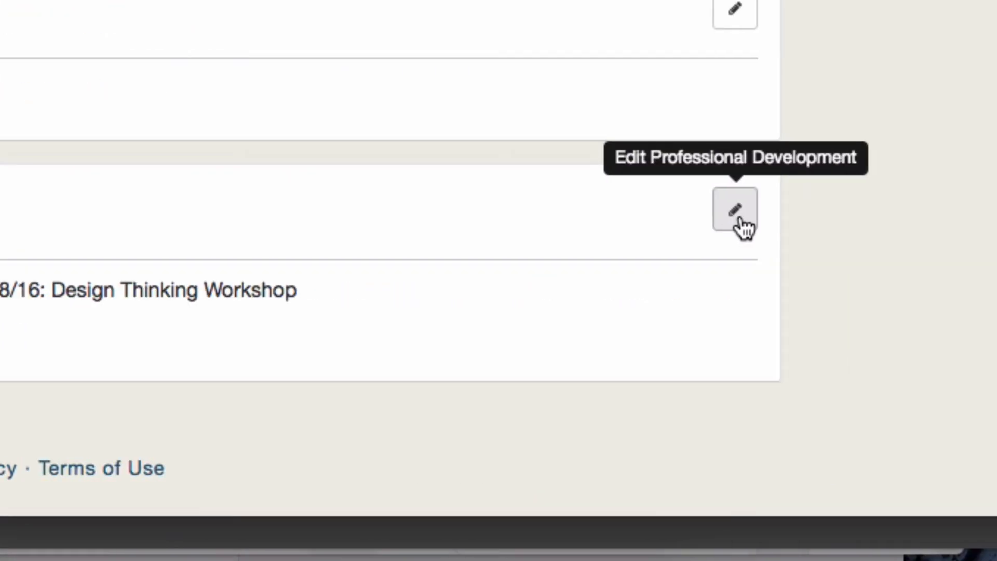
pyautogui.click(734, 210)
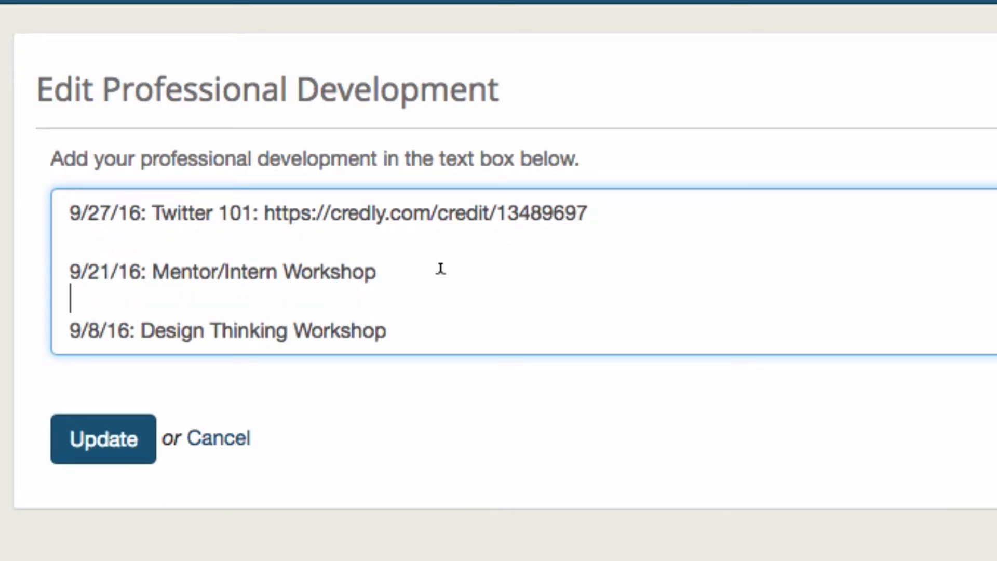
pyautogui.click(103, 438)
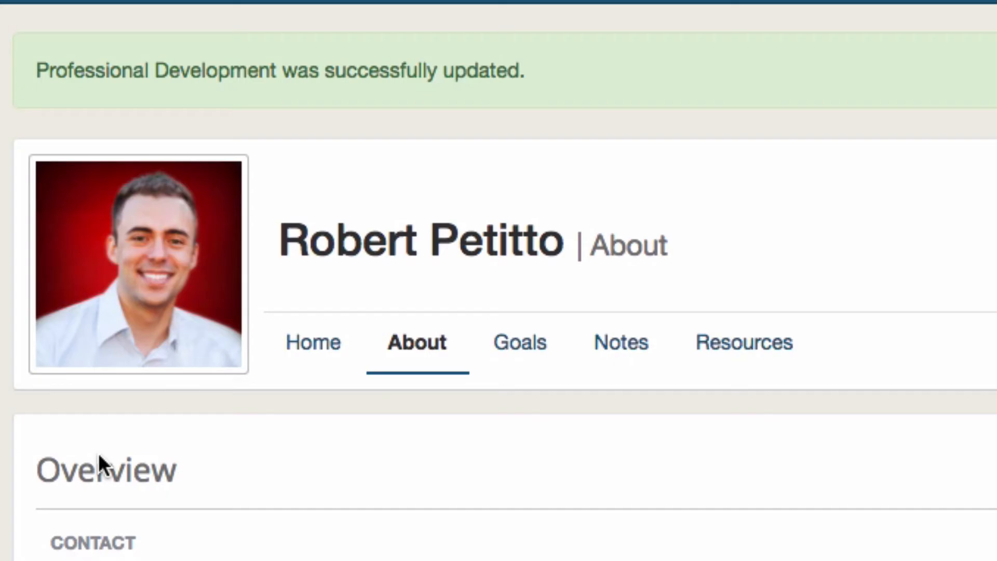
# Scroll to the three separate entries and select the Credly badge link in the Twitter 101 entry.
pyautogui.scroll(-3)
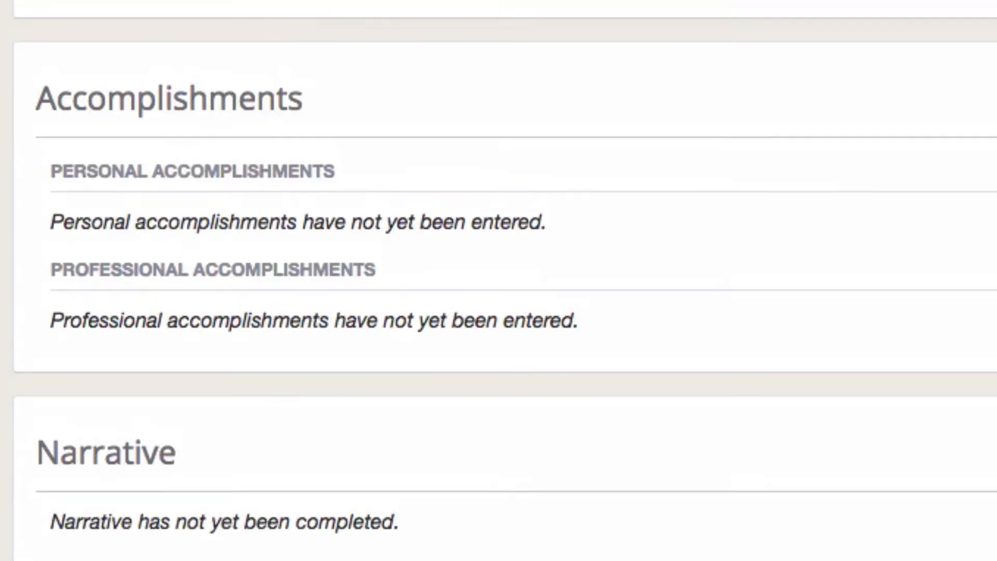
pyautogui.scroll(-3)
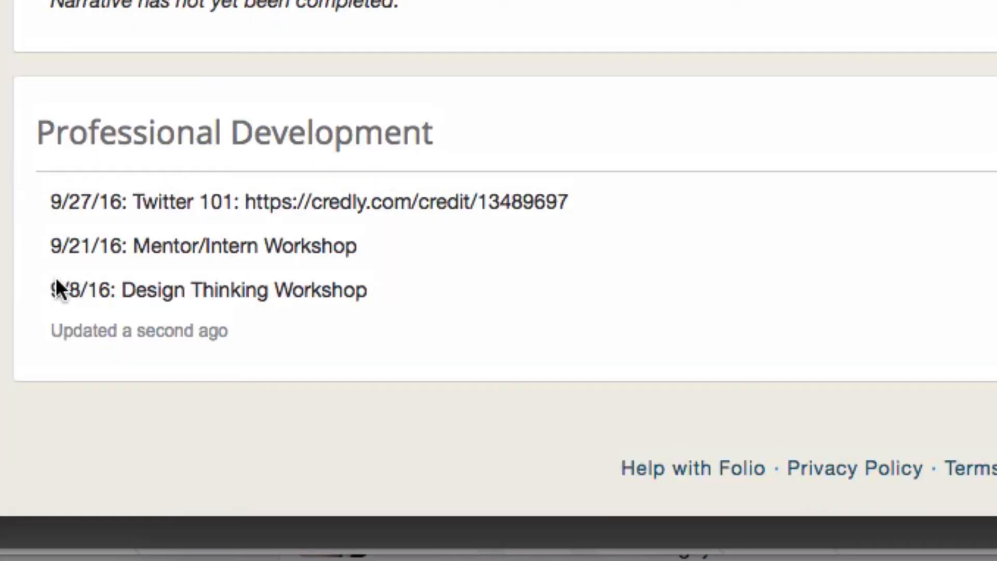
pyautogui.moveTo(423, 261)
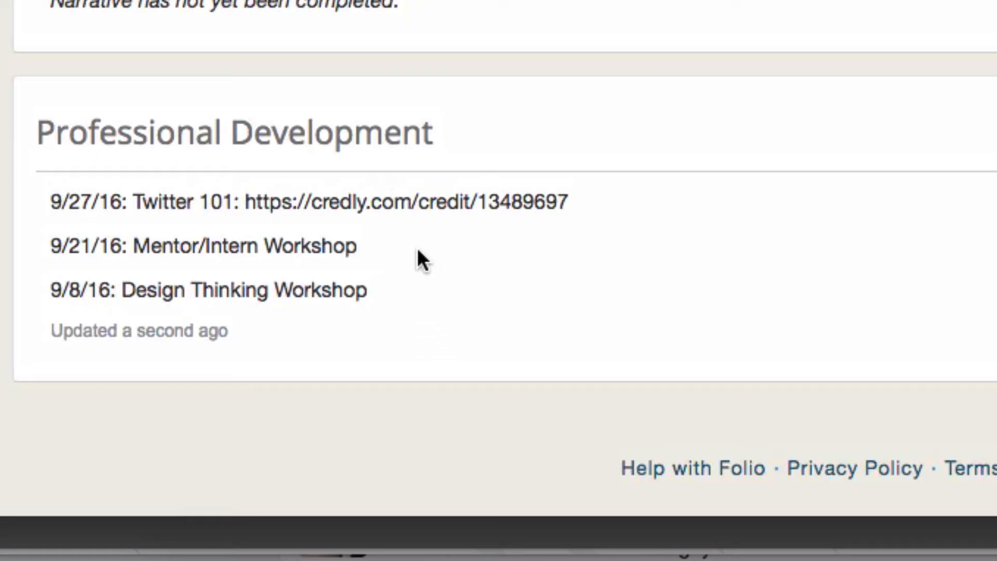
pyautogui.moveTo(312, 283)
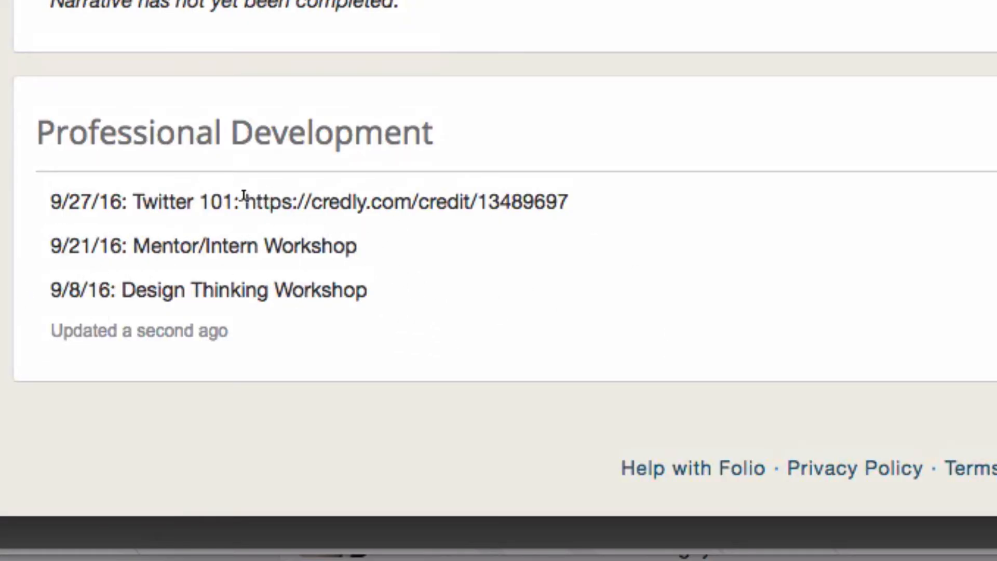
pyautogui.moveTo(247, 203); pyautogui.dragTo(569, 203)
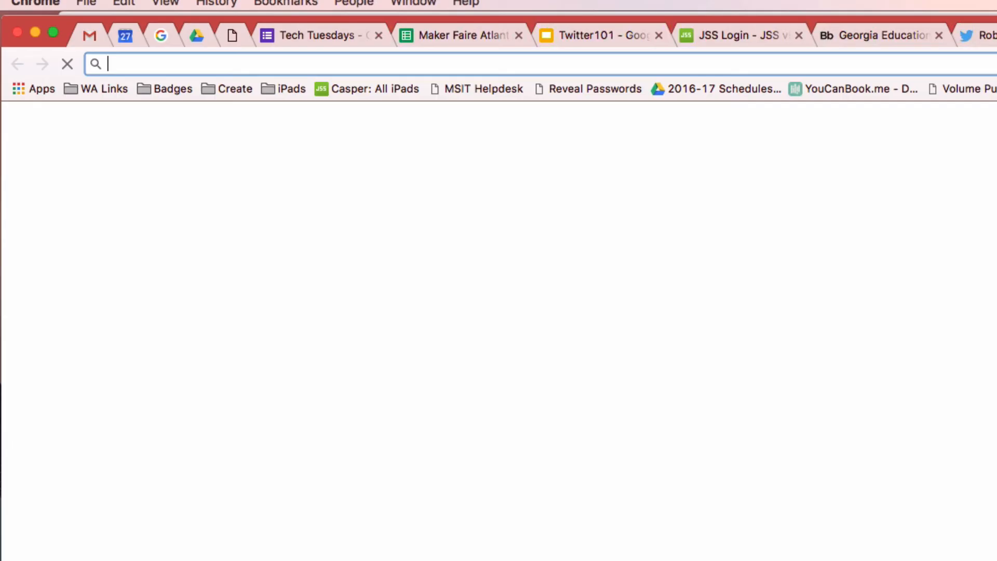
# Load credly.com/credit/13489697, view the badge's evidence and highlight the 9/27 session sentence.
pyautogui.write('https://credly.com/credit/13489697')
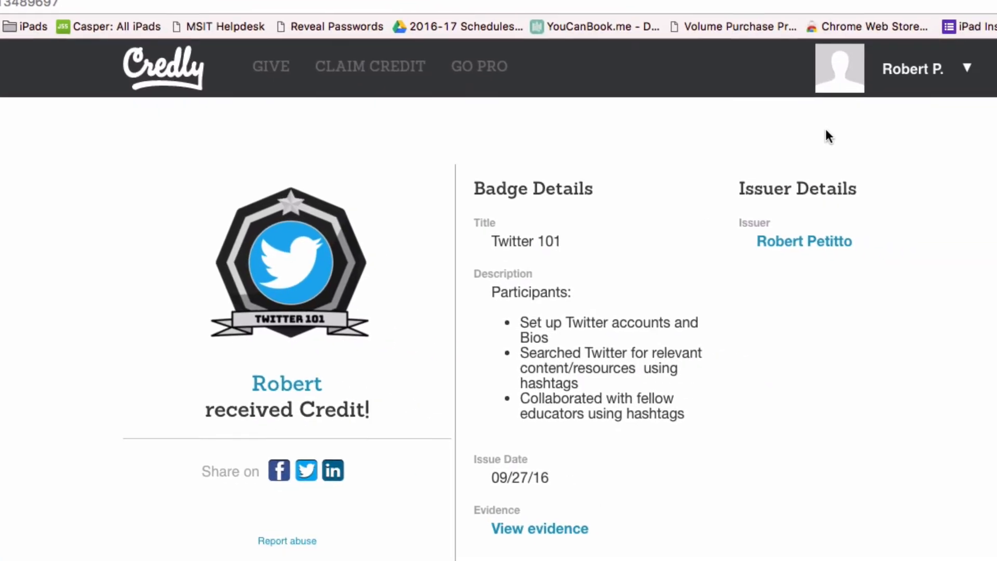
pyautogui.scroll(-3)
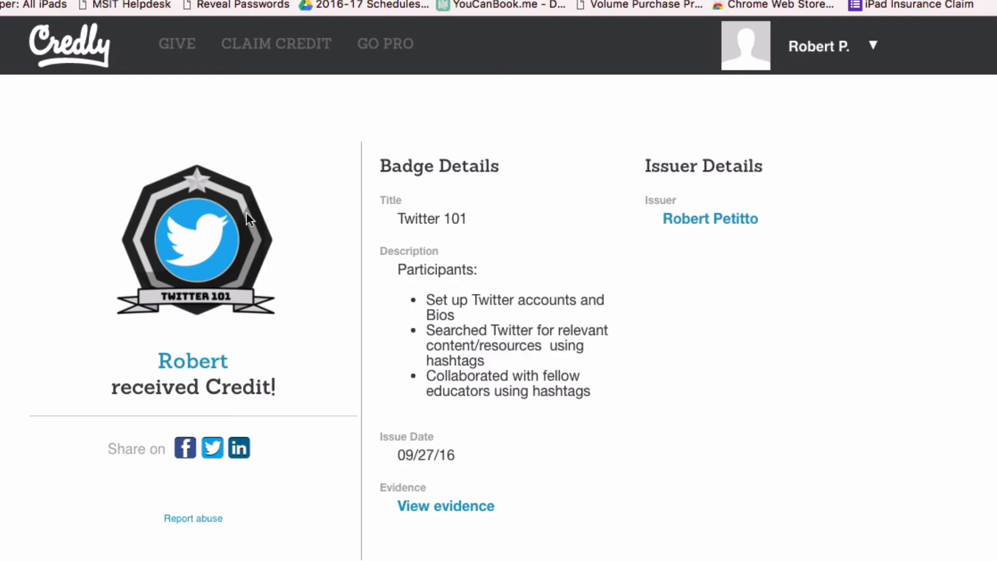
pyautogui.moveTo(394, 224)
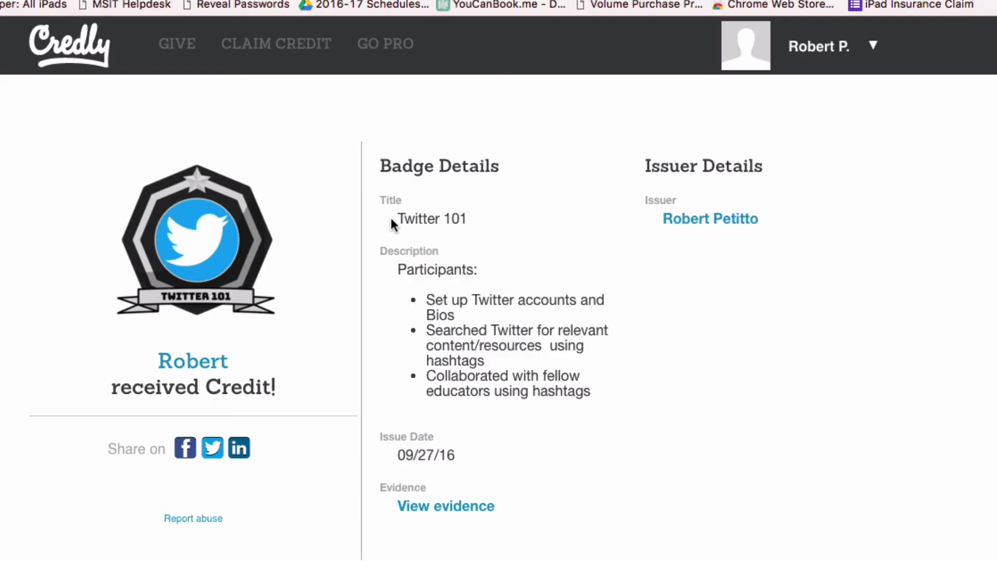
pyautogui.moveTo(336, 509)
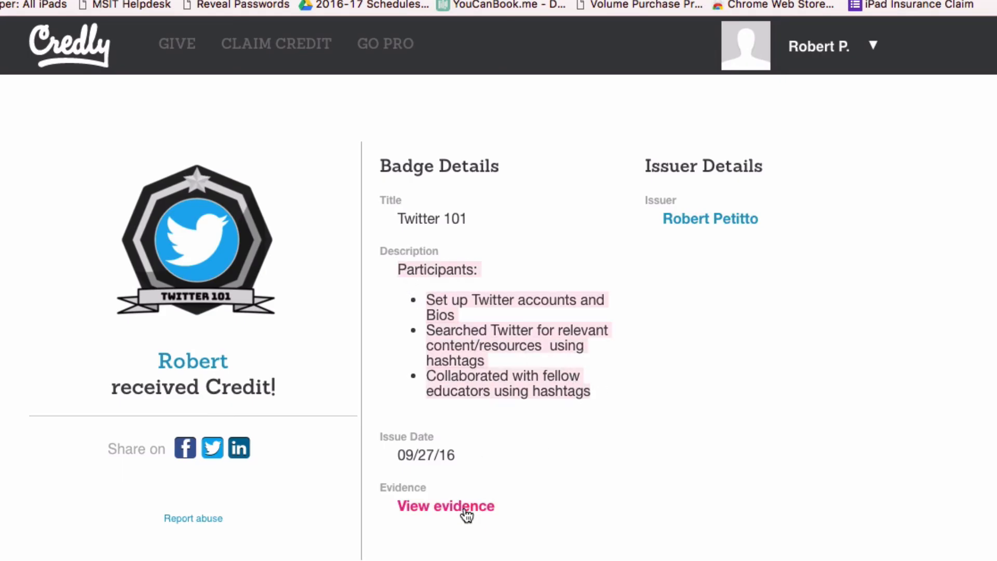
pyautogui.click(446, 506)
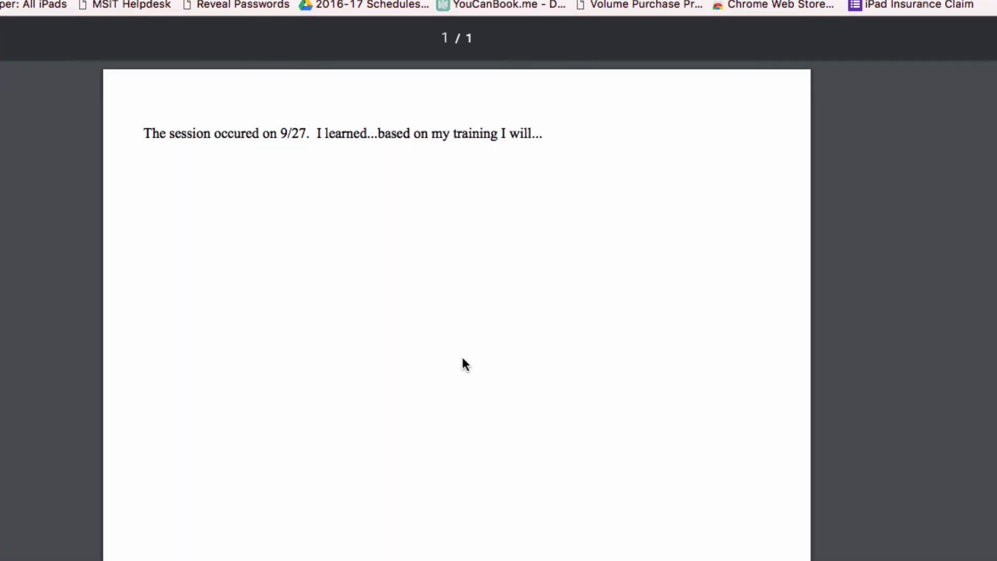
pyautogui.moveTo(143, 134); pyautogui.dragTo(540, 134)
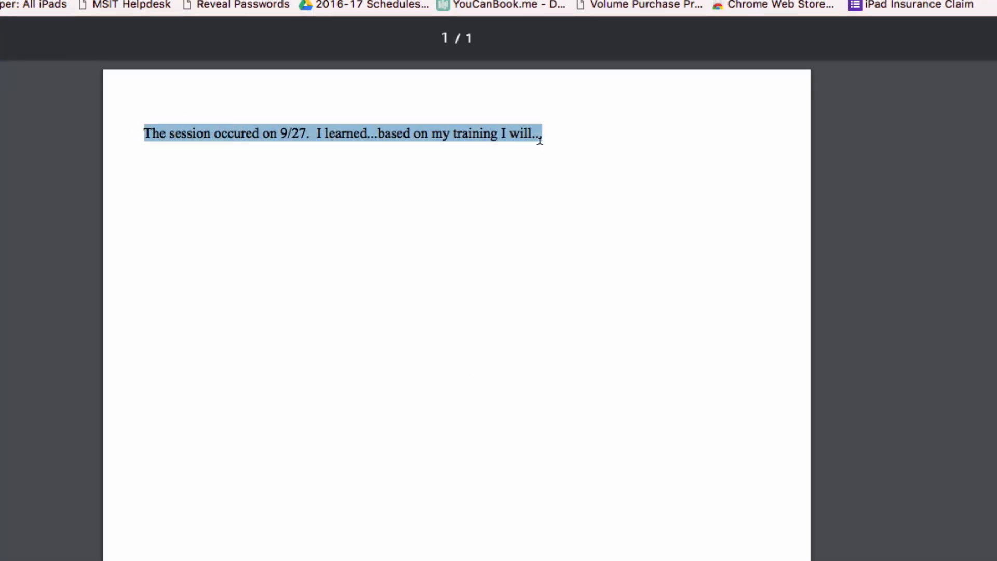